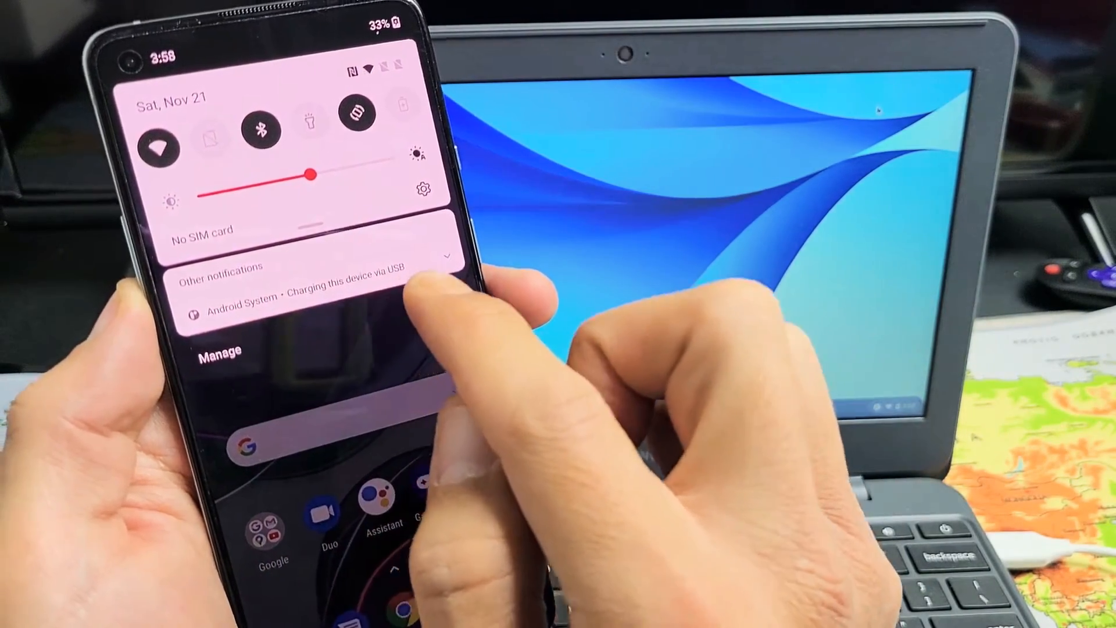
- Switch the phone's USB connection from charging only to File transfer
left_click(320, 291)
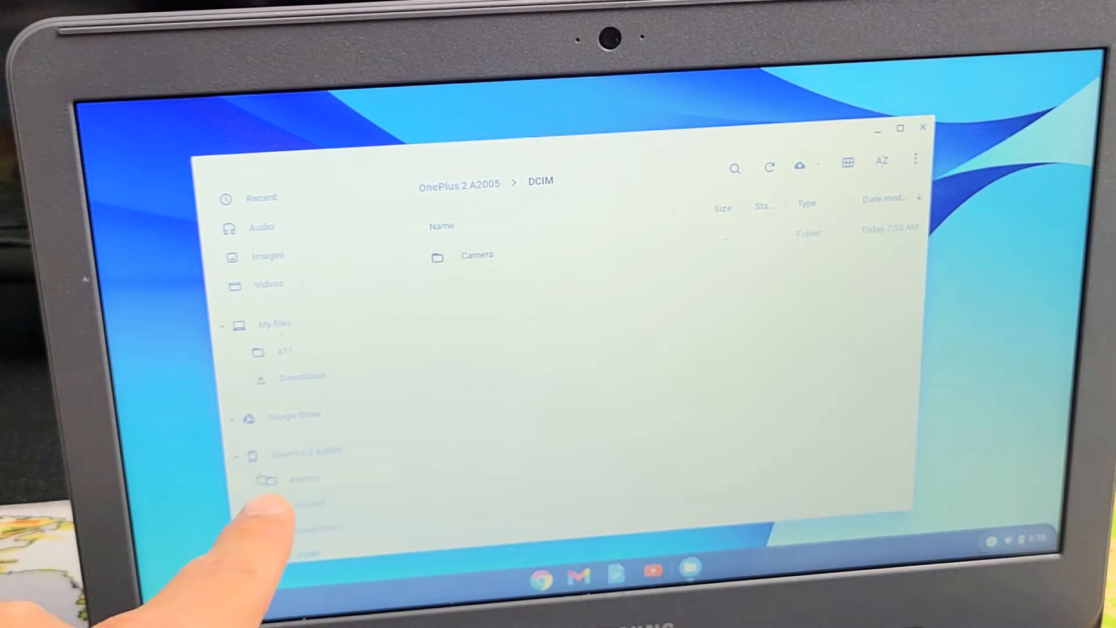
- Open the OnePlus 2 A2005 storage root and its DCIM folder
left_click(308, 450)
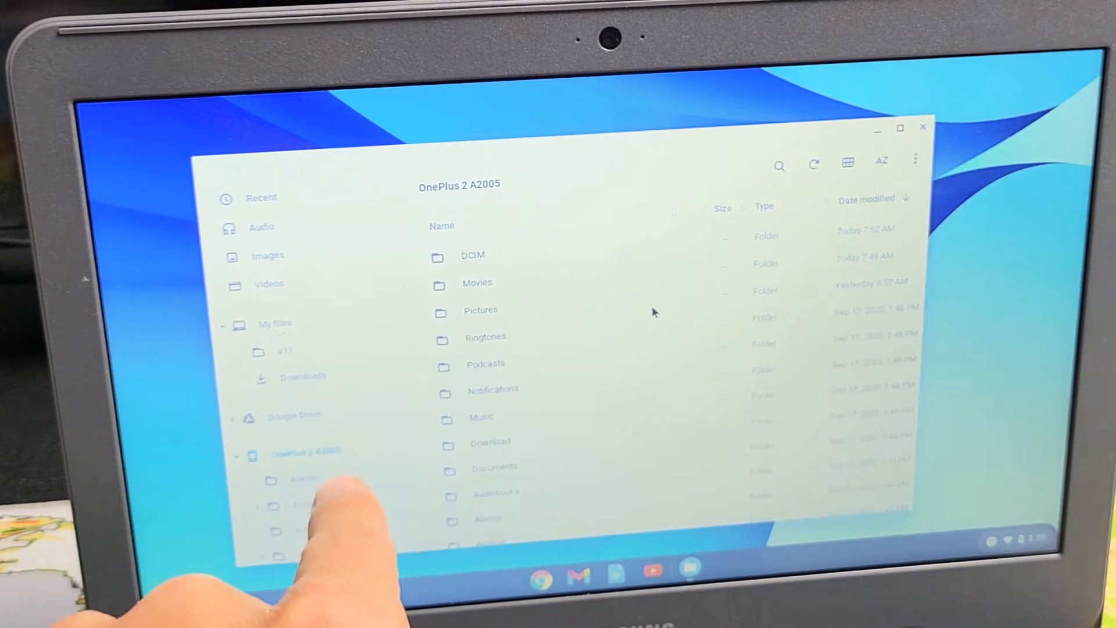
mouse_move(442, 299)
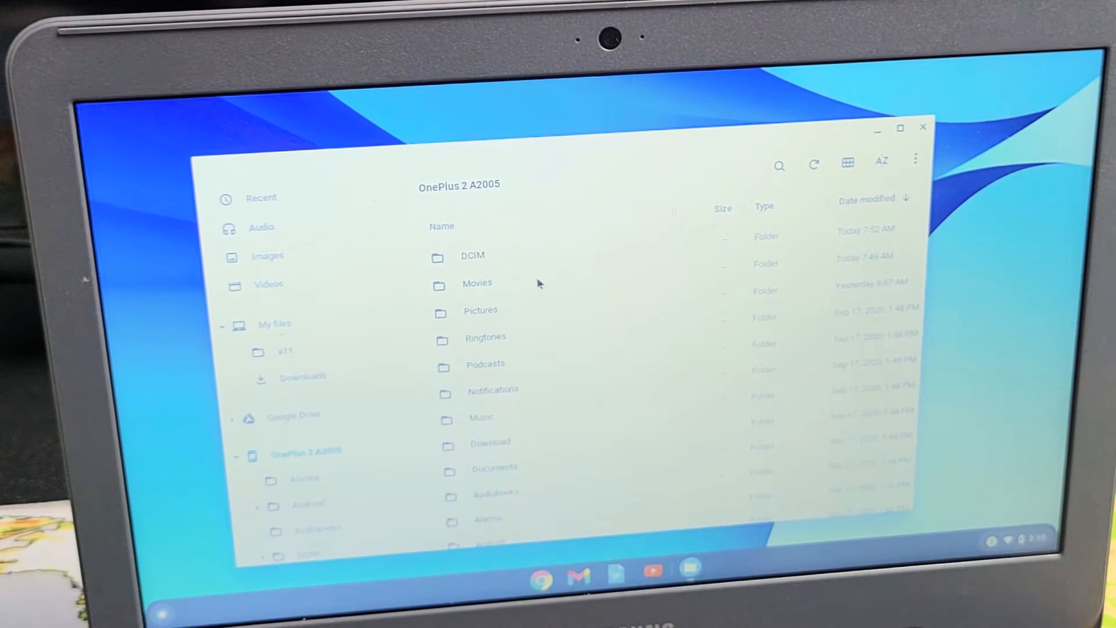
double_click(473, 255)
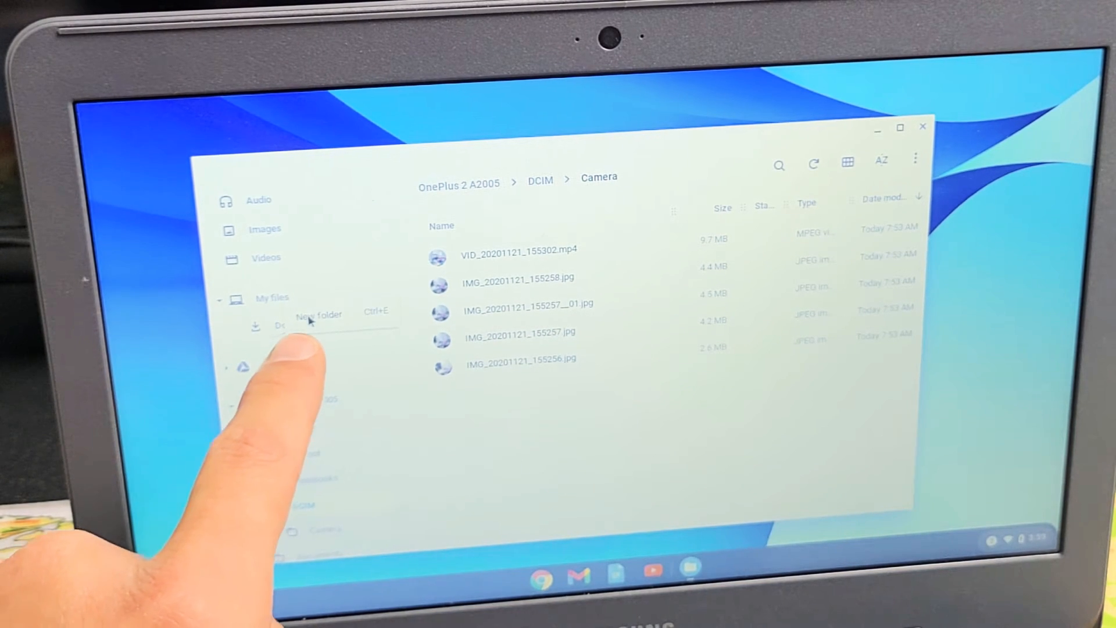
- Add a folder under My files and name it '8t'
left_click(319, 313)
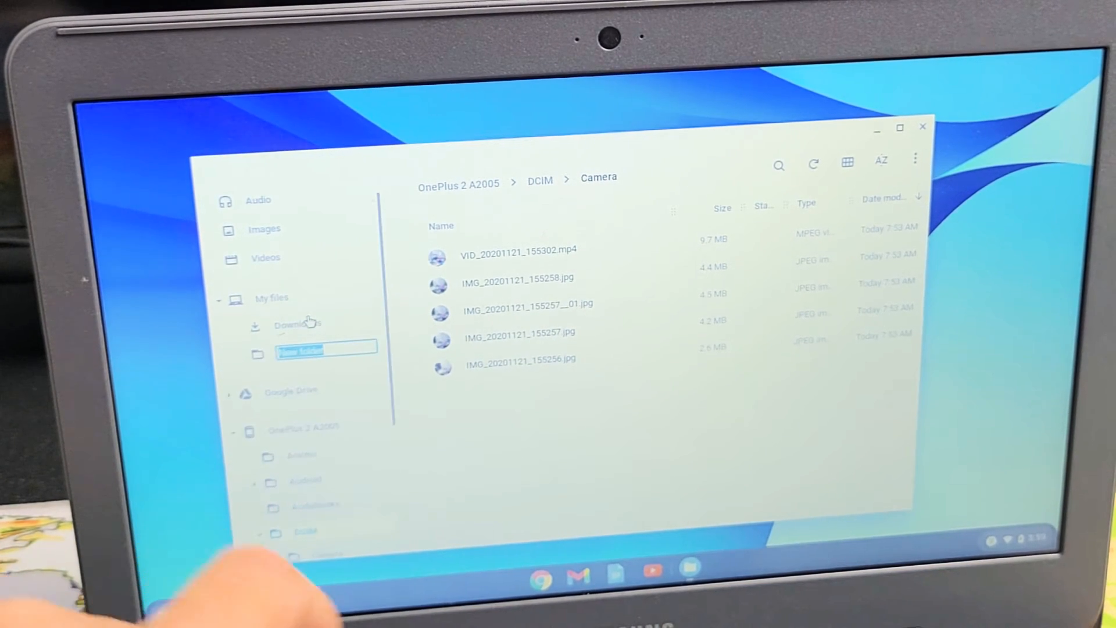
type("8")
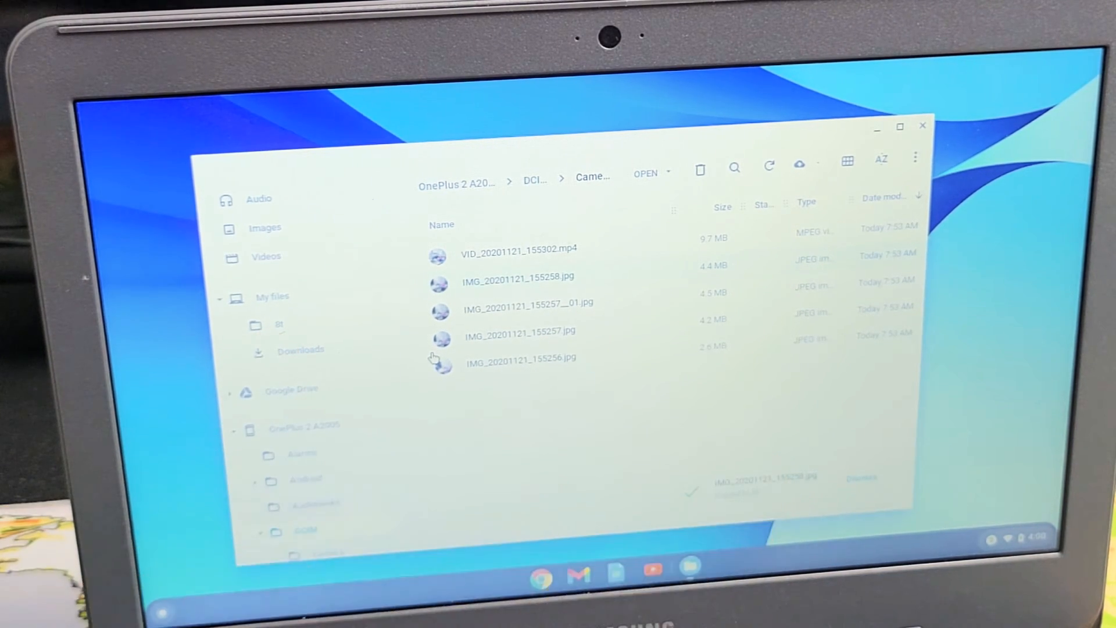
mouse_move(559, 256)
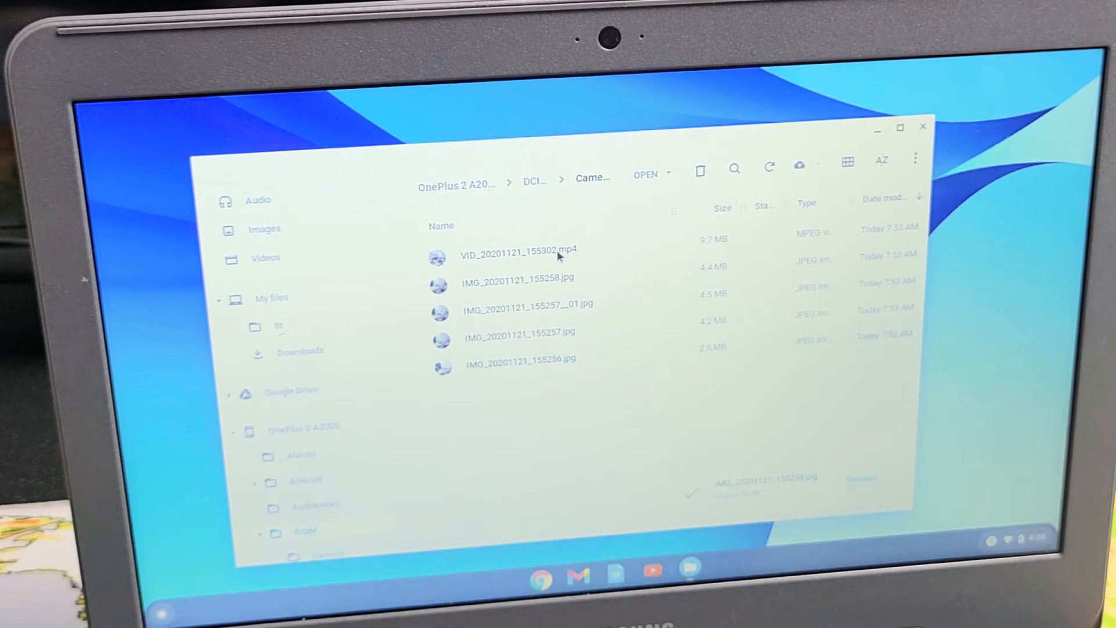
- Select every photo and the video in Camera with Ctrl+A for copying into 8t
key("ctrl+a")
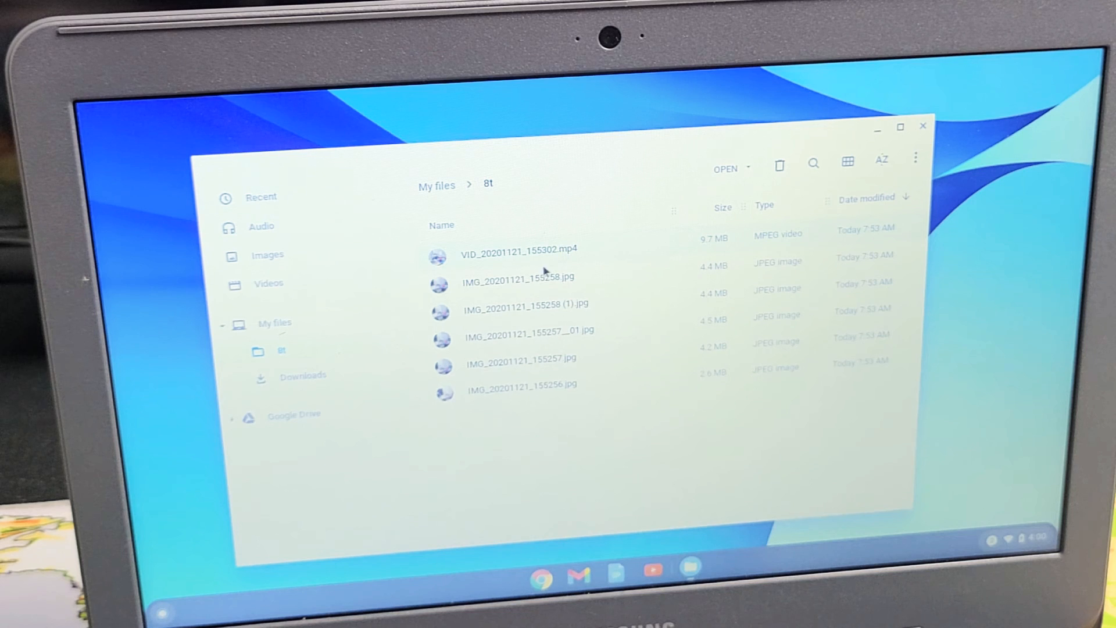
mouse_move(554, 326)
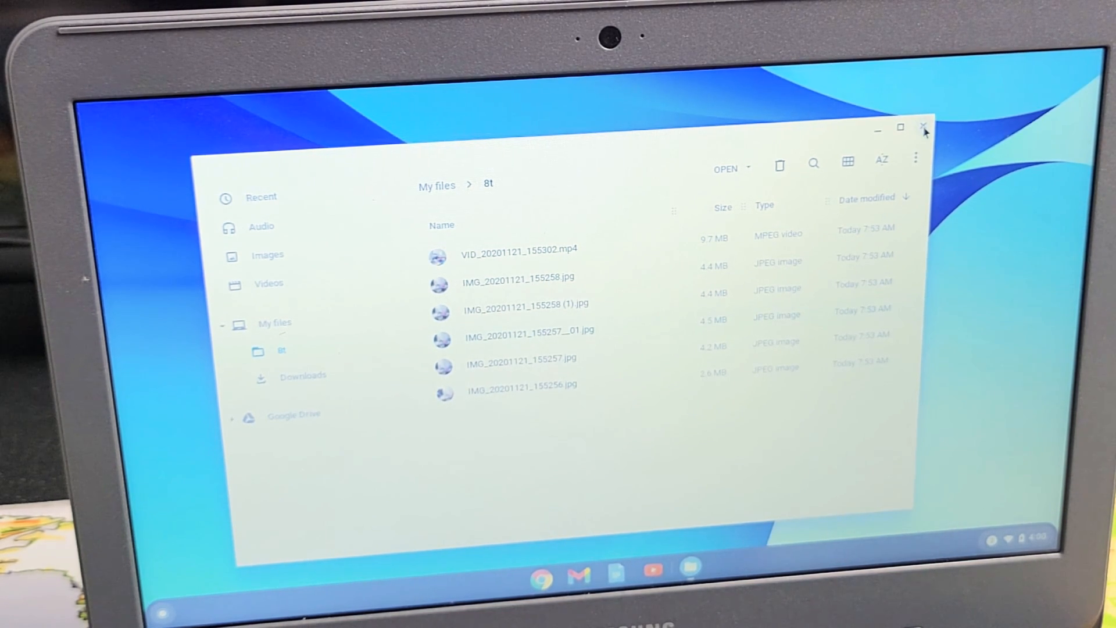
- Close the Files window after confirming the copies in 8t
left_click(924, 130)
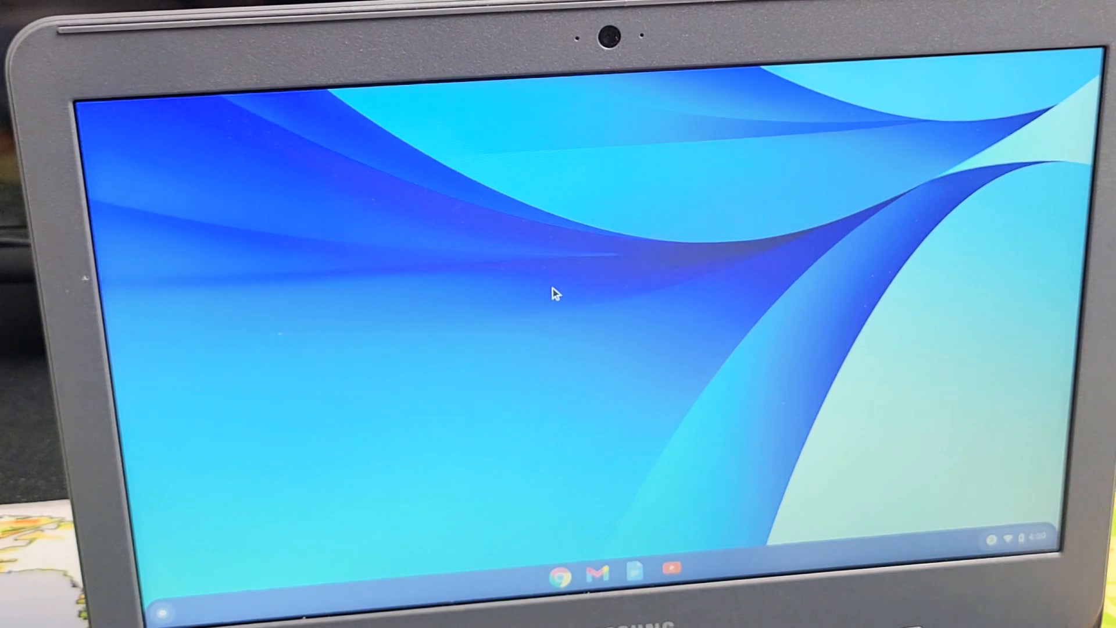